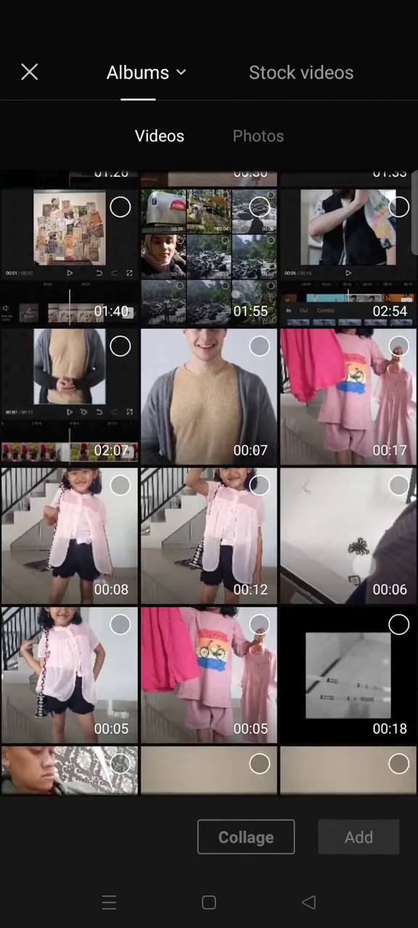
Arrange the three chosen dance clips as a three-row stacked collage
scroll("down", 3)
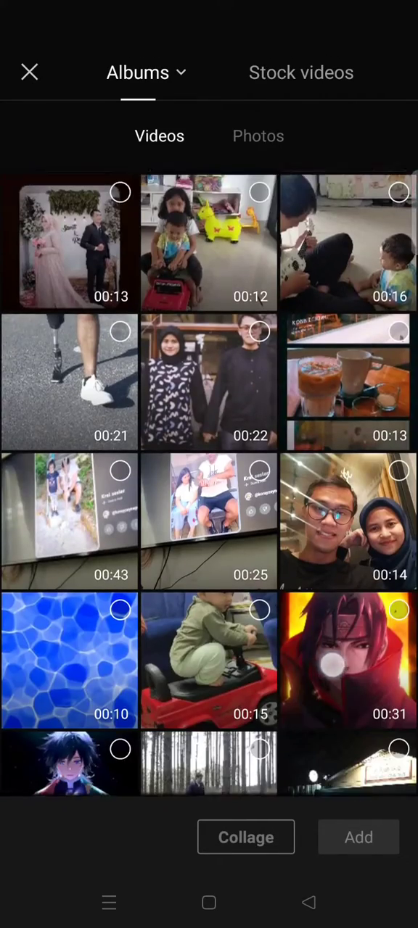
scroll("down", 3)
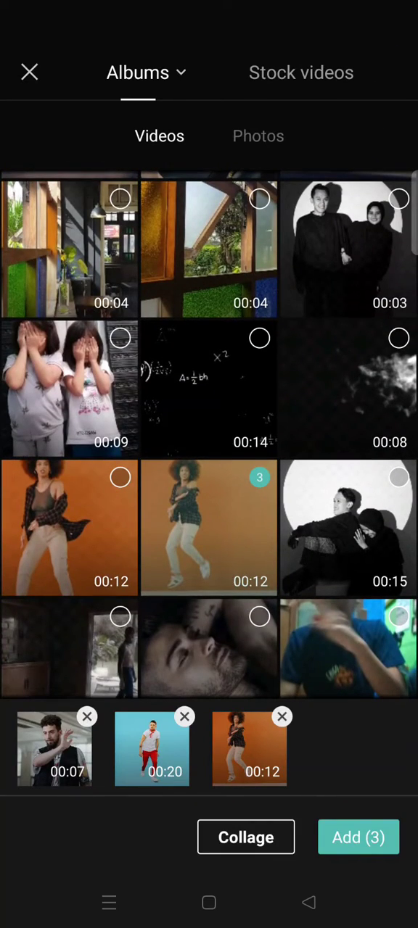
left_click(246, 837)
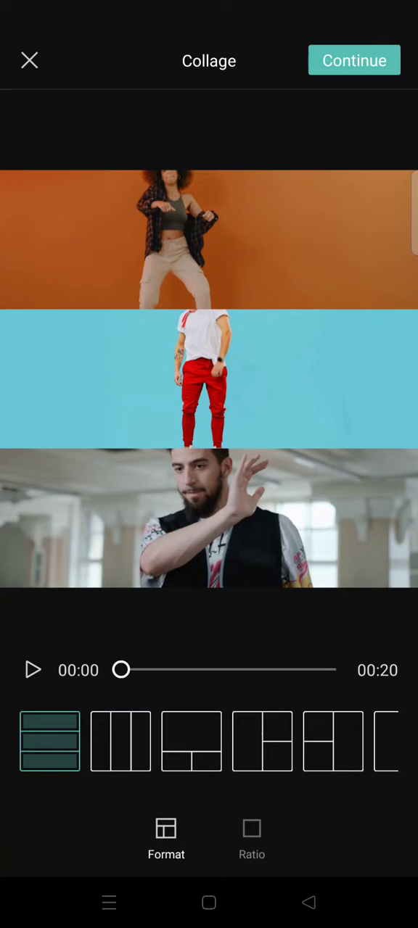
left_click(252, 838)
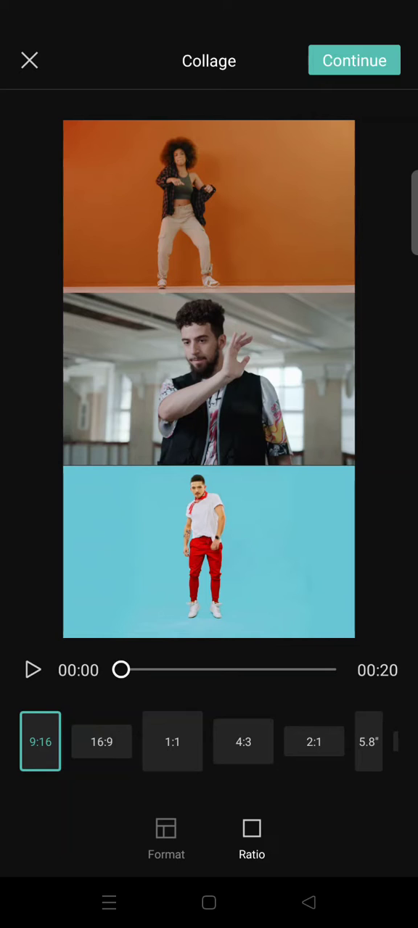
Continue with the 9:16 collage to open it as a CapCut project
left_click(353, 60)
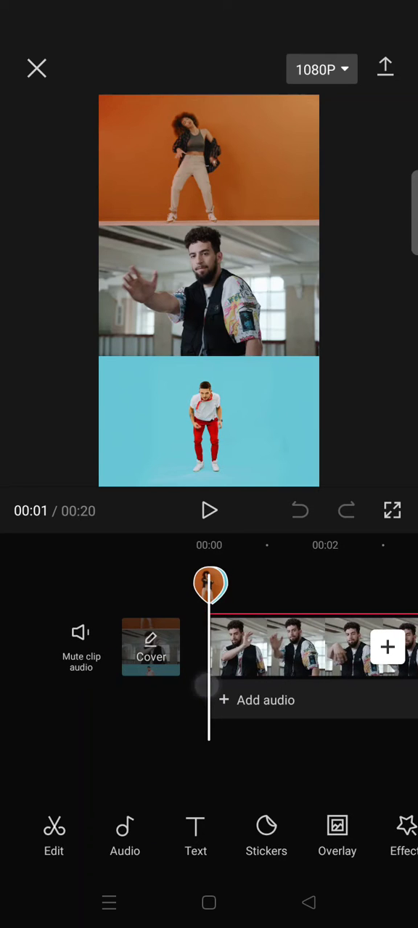
Play back the three-dancer collage preview in the editor
left_click(209, 511)
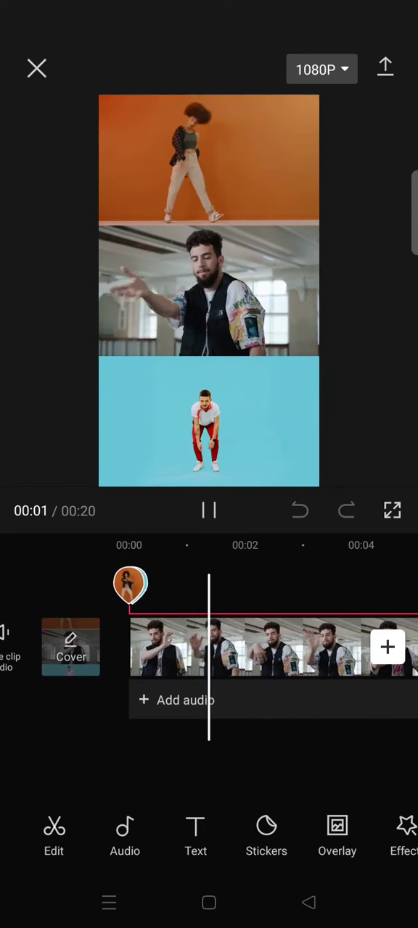